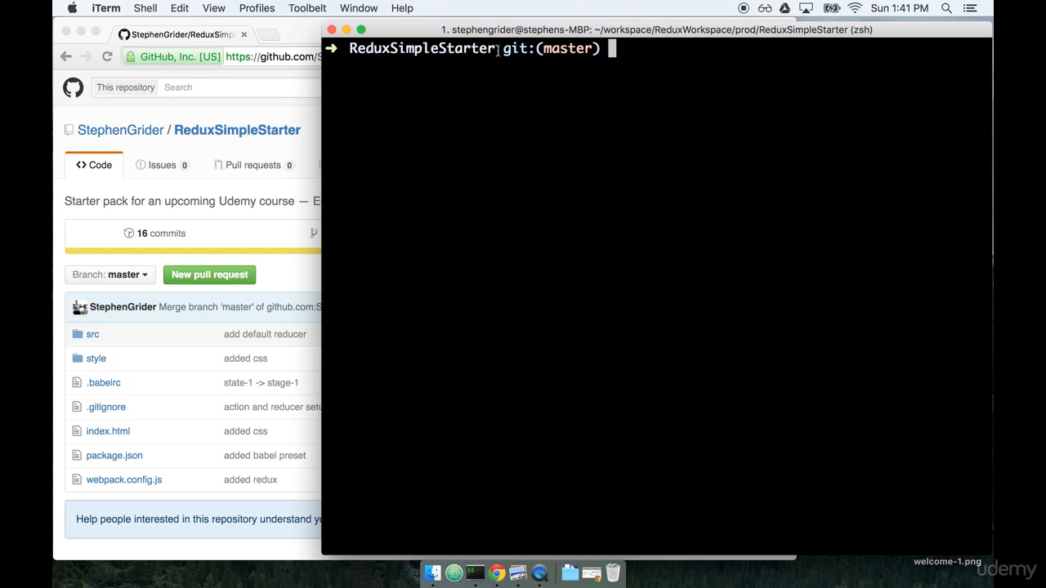
mouse_move(671, 67)
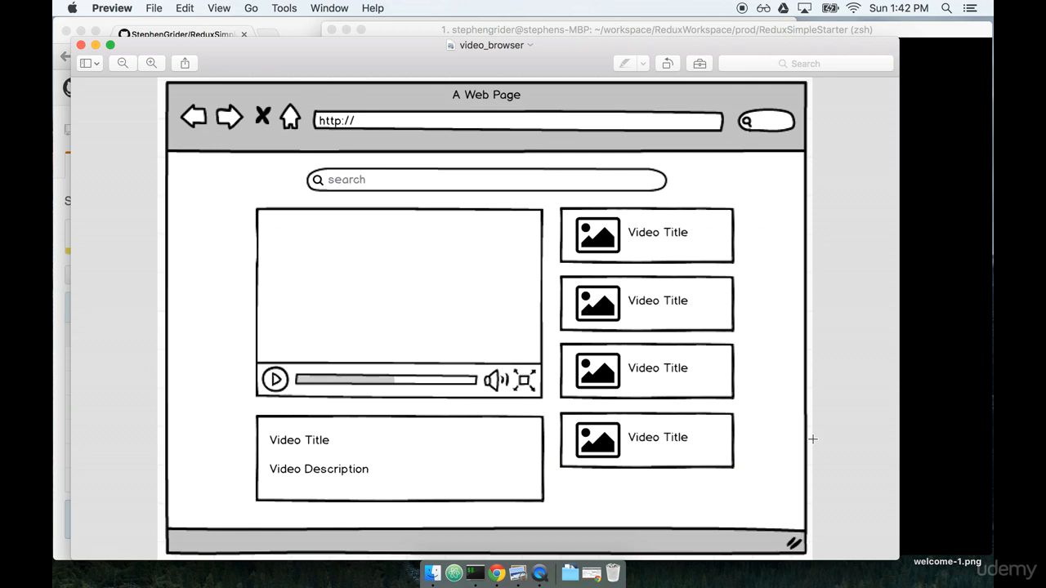
mouse_move(524, 299)
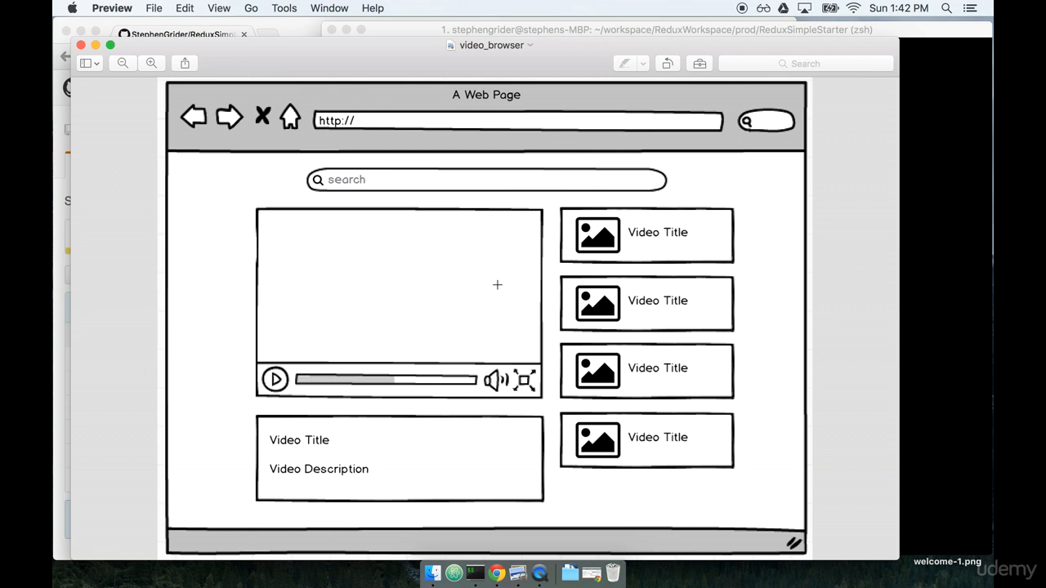
mouse_move(700, 281)
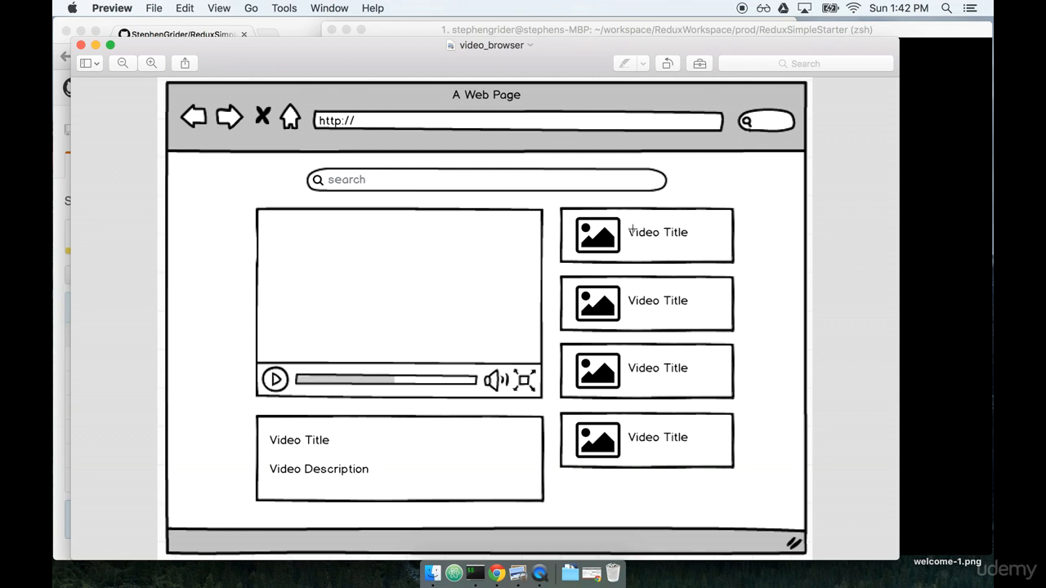
mouse_move(513, 289)
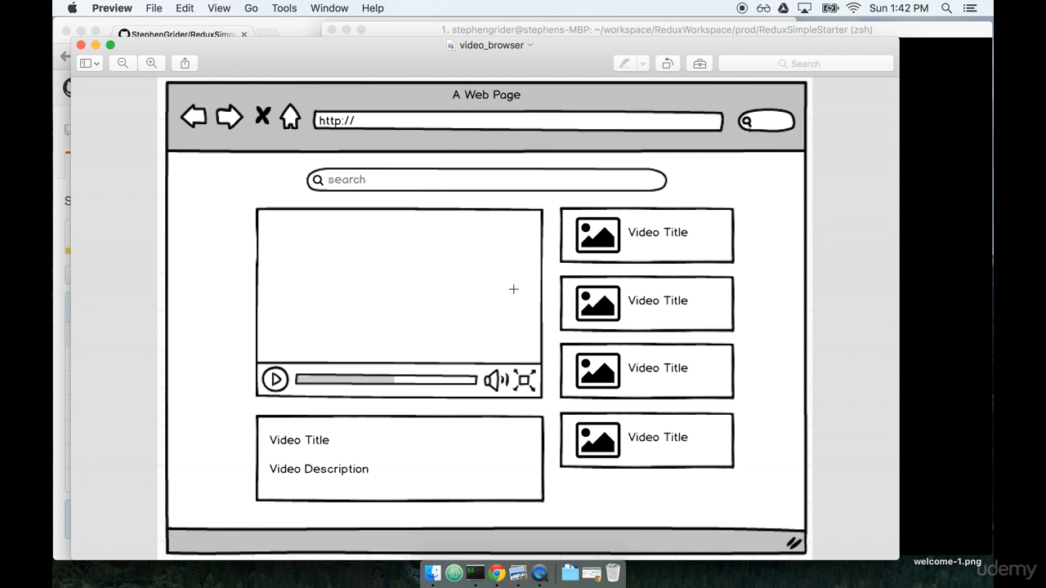
mouse_move(382, 301)
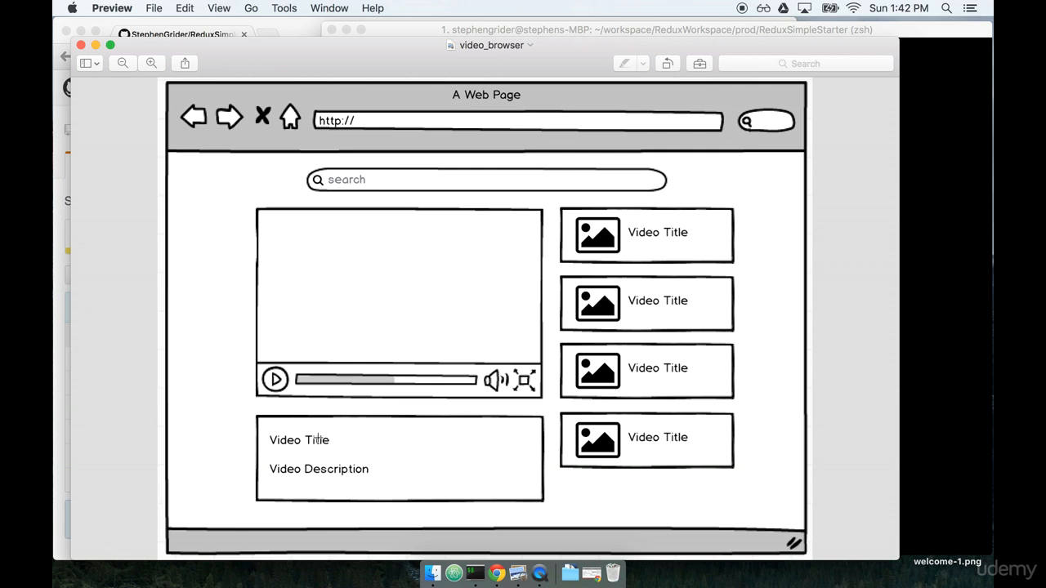
mouse_move(364, 284)
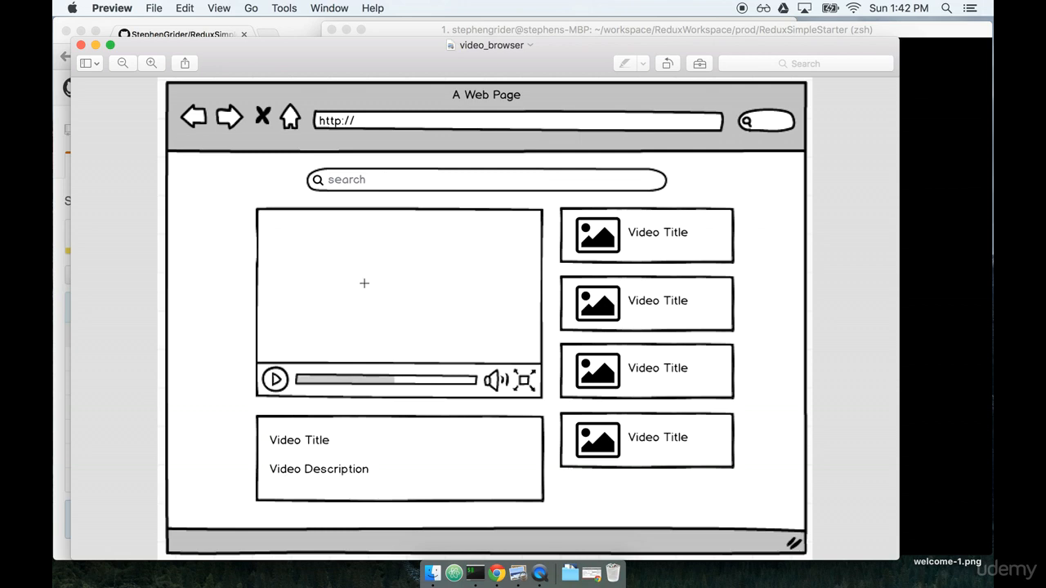
mouse_move(422, 310)
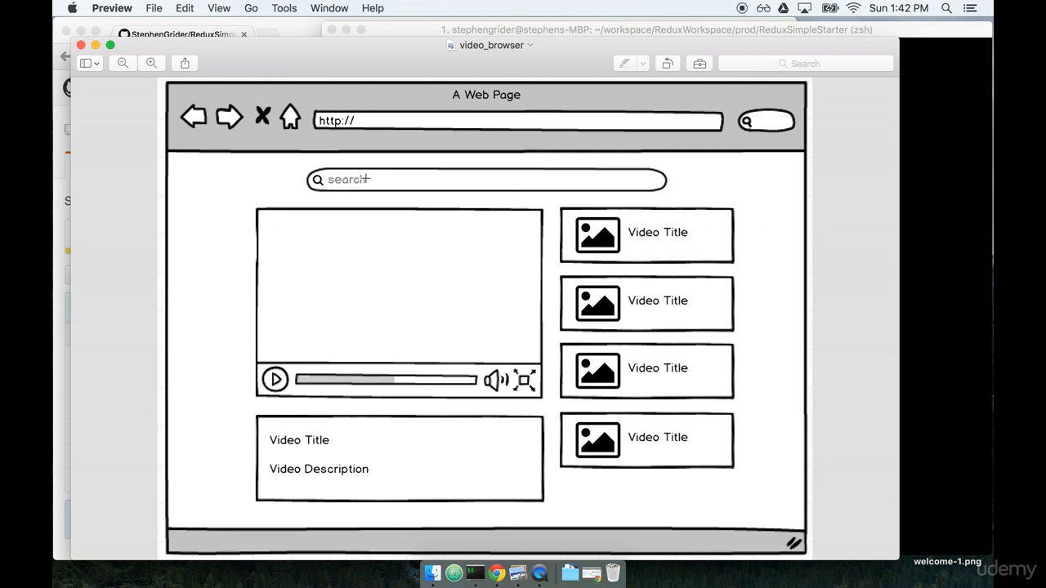
mouse_move(641, 257)
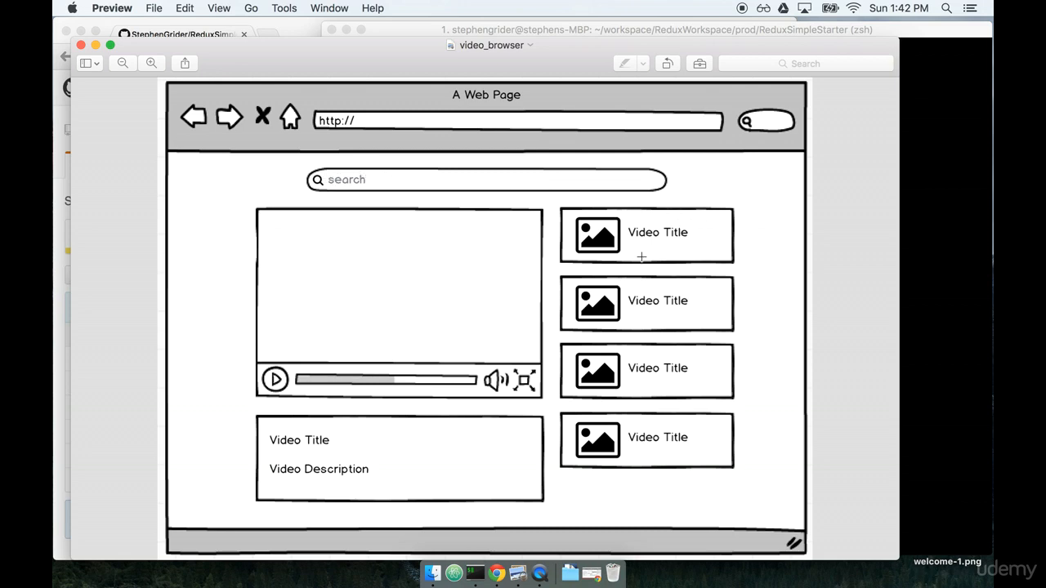
mouse_move(666, 325)
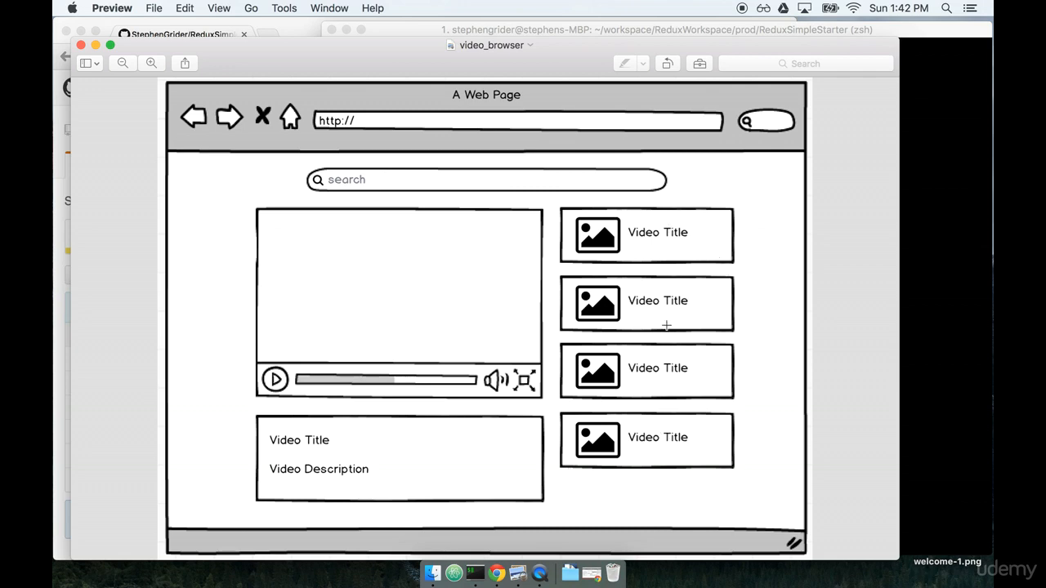
mouse_move(645, 298)
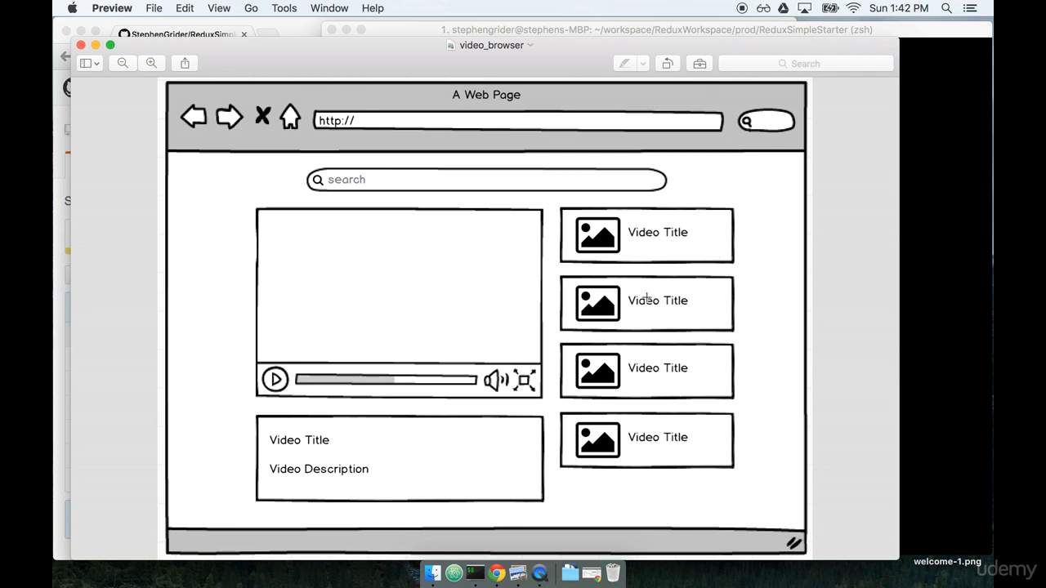
mouse_move(414, 307)
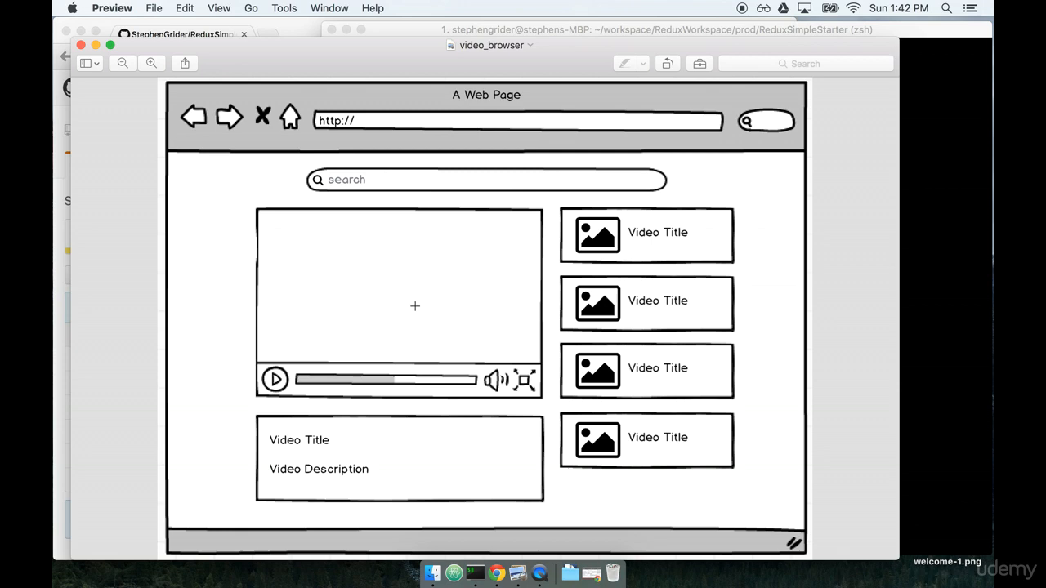
mouse_move(389, 287)
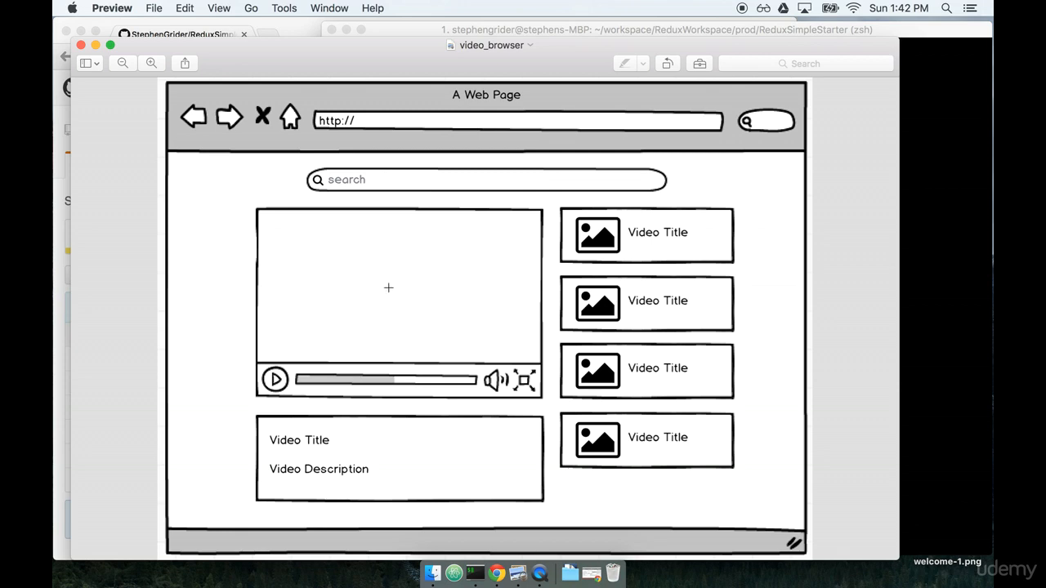
mouse_move(431, 325)
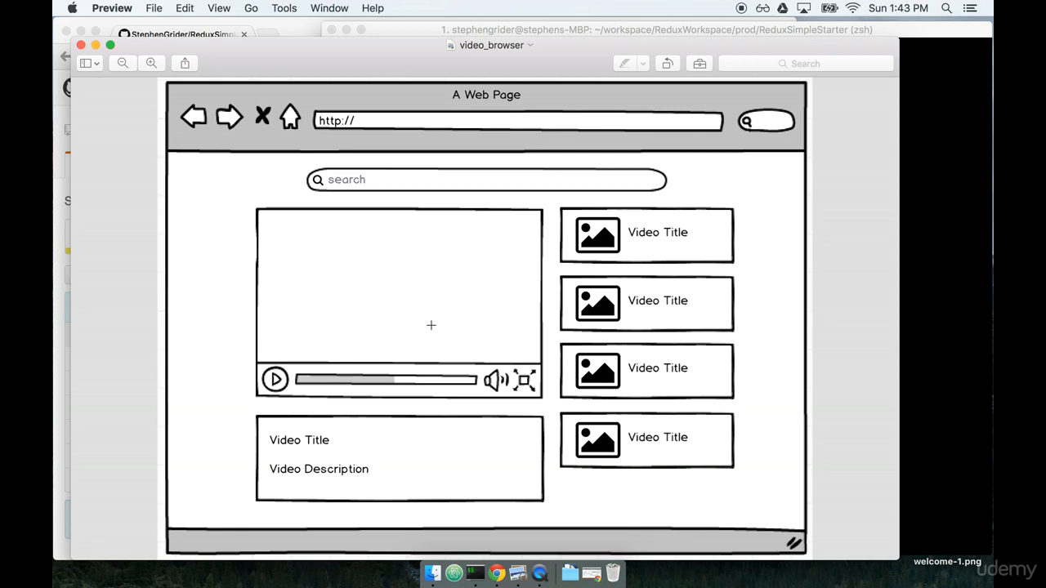
mouse_move(550, 281)
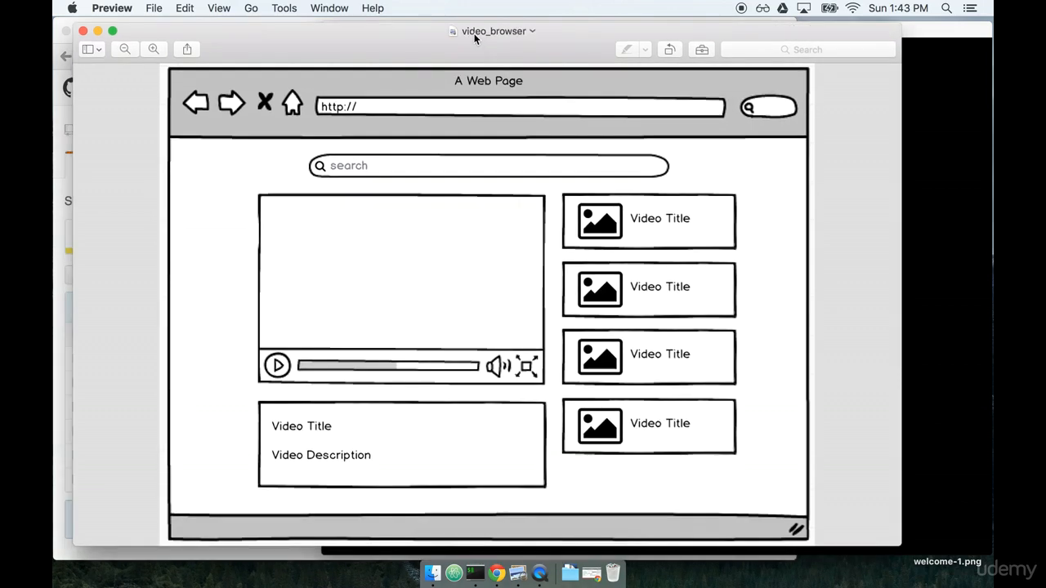
mouse_move(562, 238)
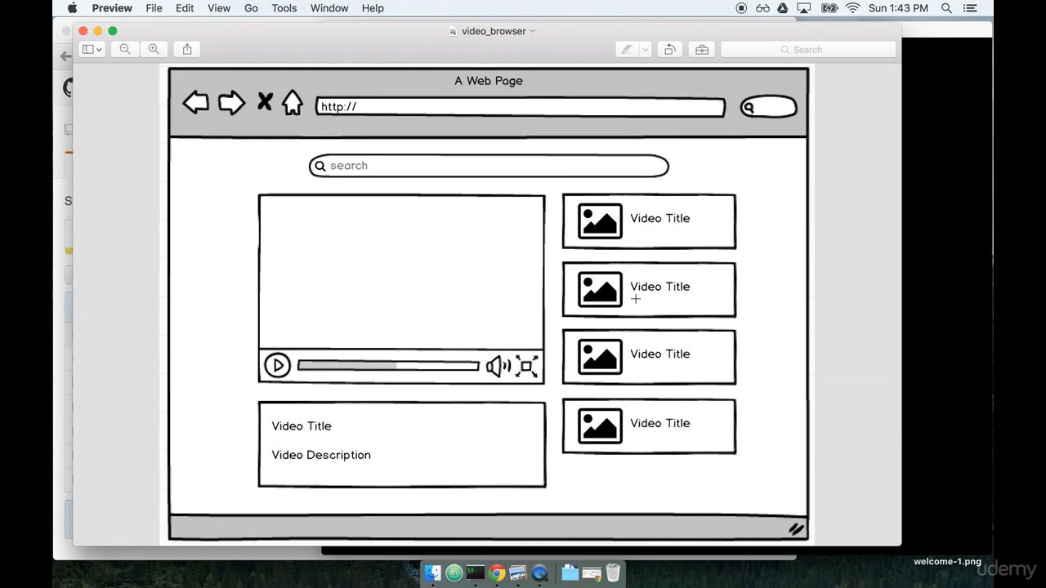
mouse_move(500, 312)
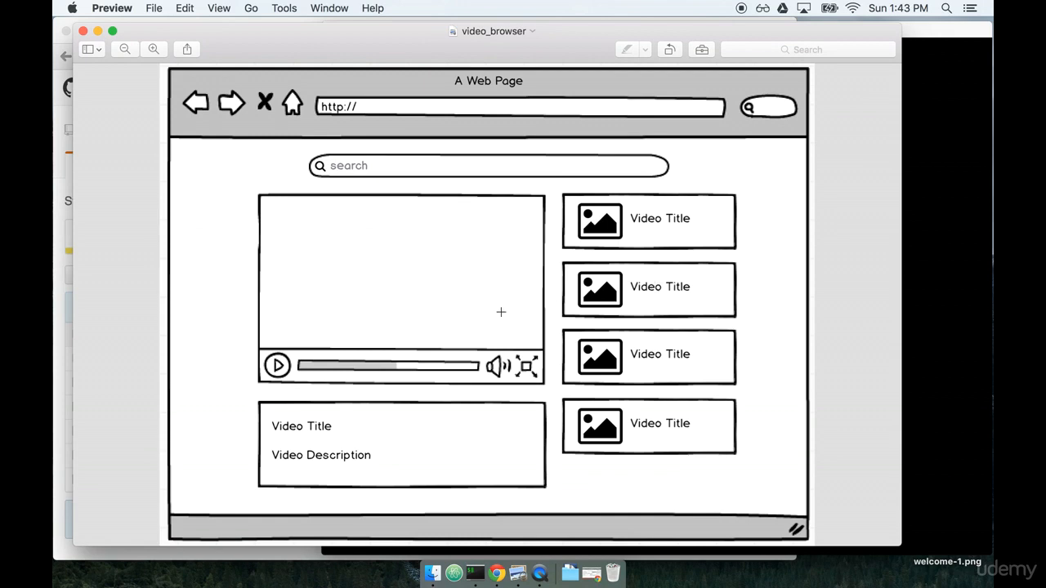
mouse_move(408, 43)
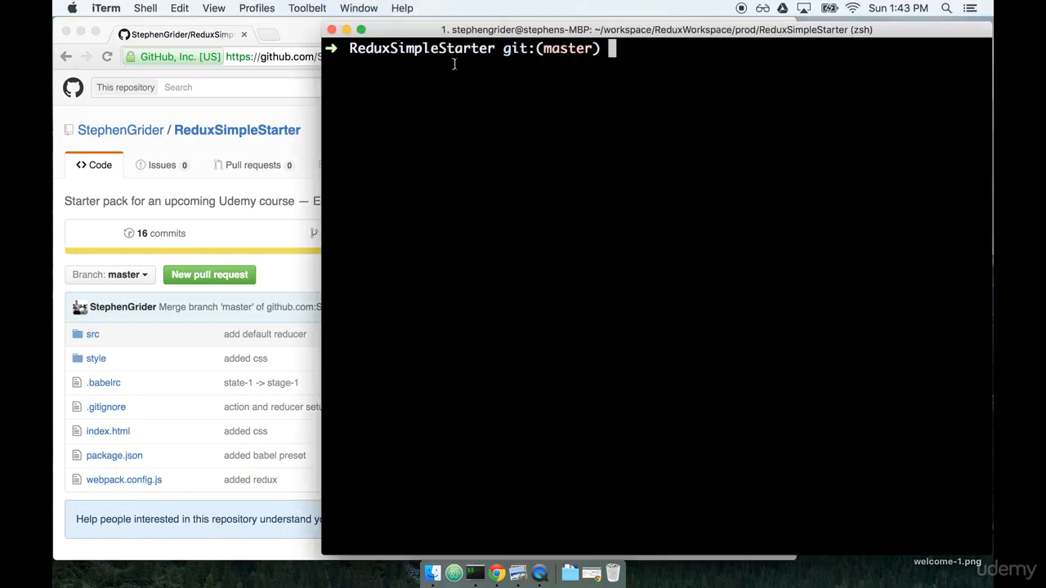
mouse_move(617, 81)
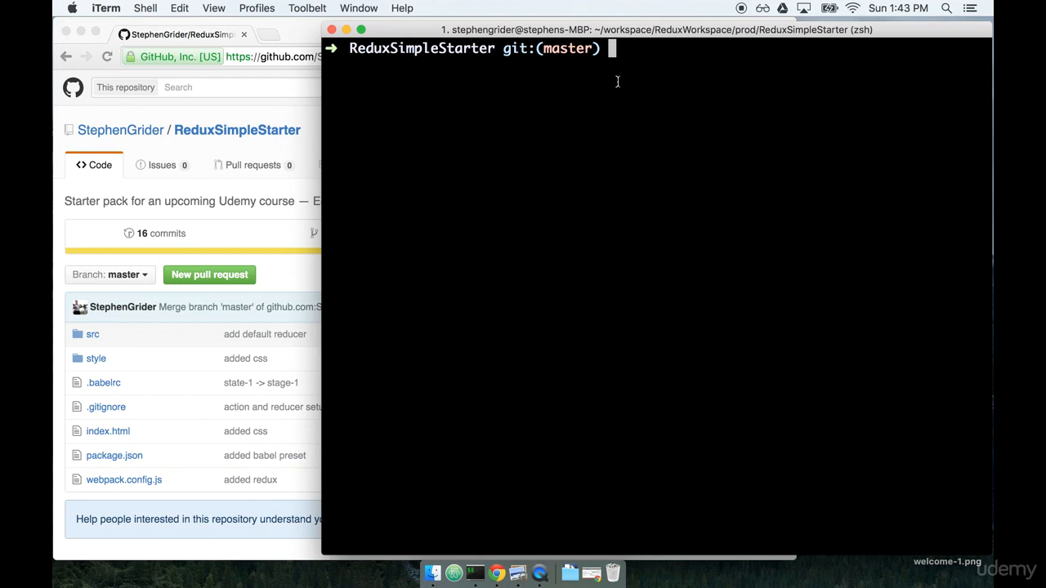
mouse_move(441, 51)
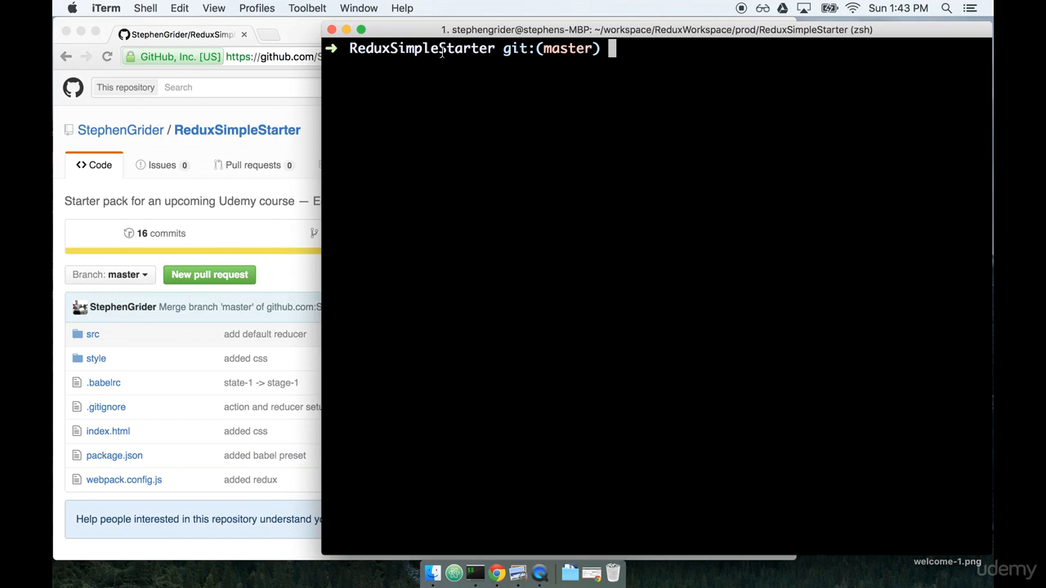
mouse_move(614, 50)
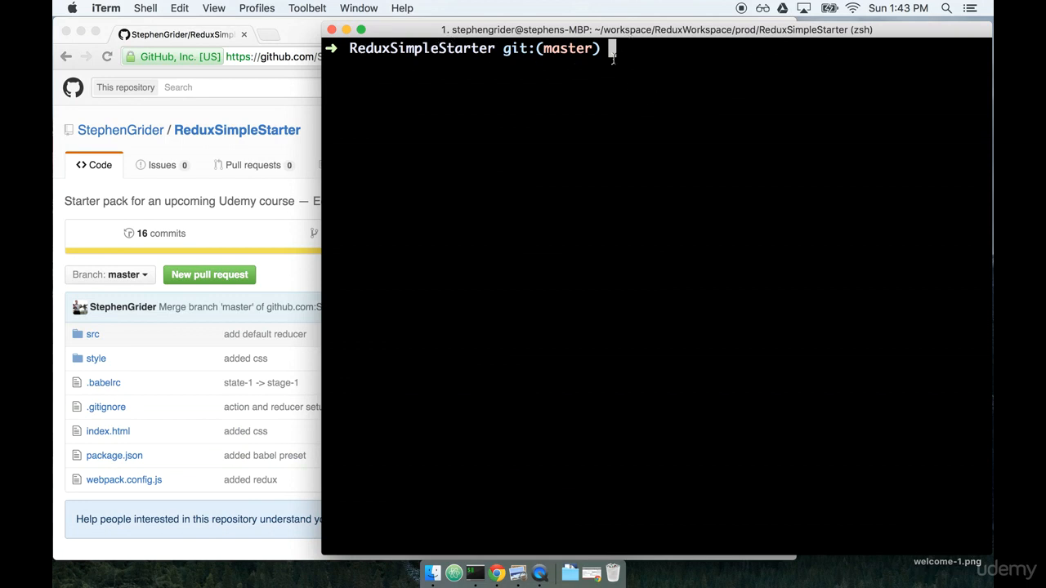
mouse_move(648, 85)
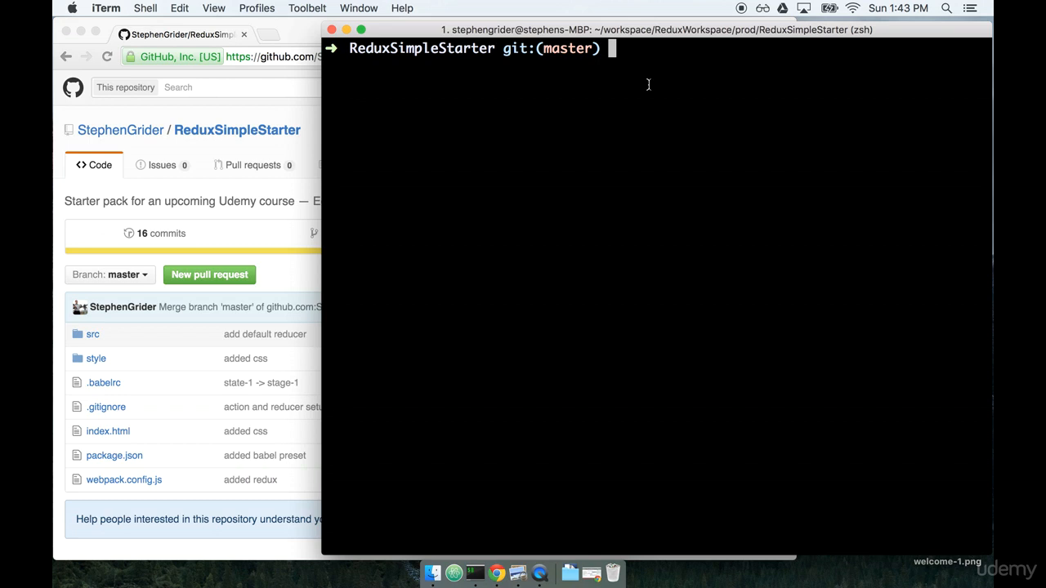
Run 'npm start' in the ReduxSimpleStarter project to launch the development server.
type("npm")
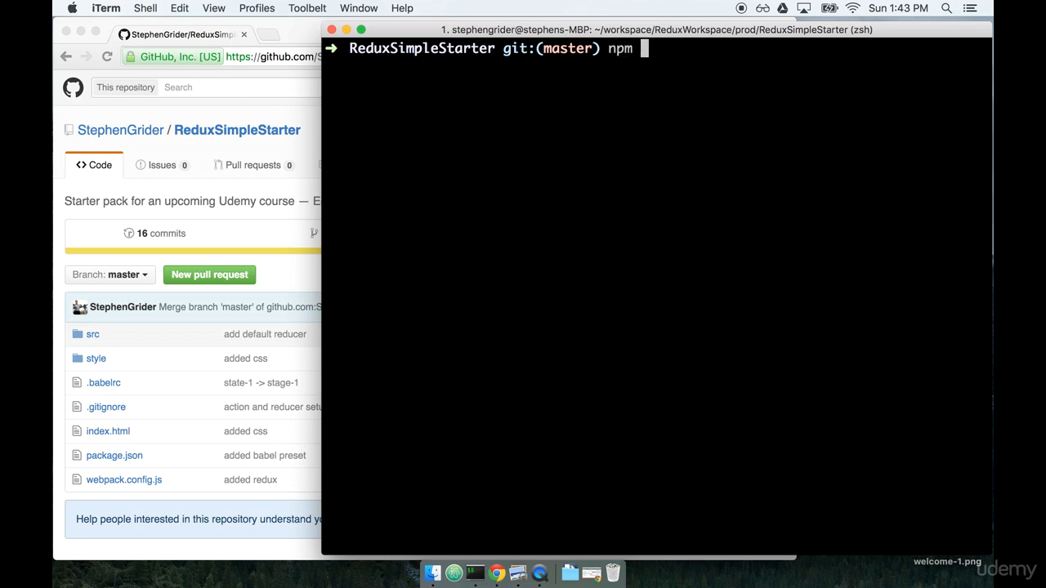
type("start")
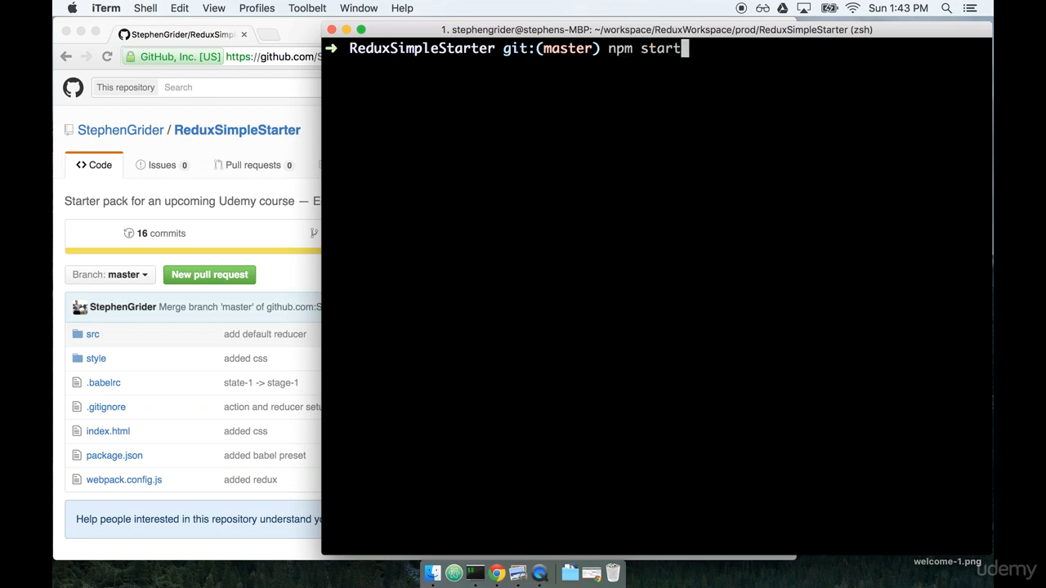
key("Return")
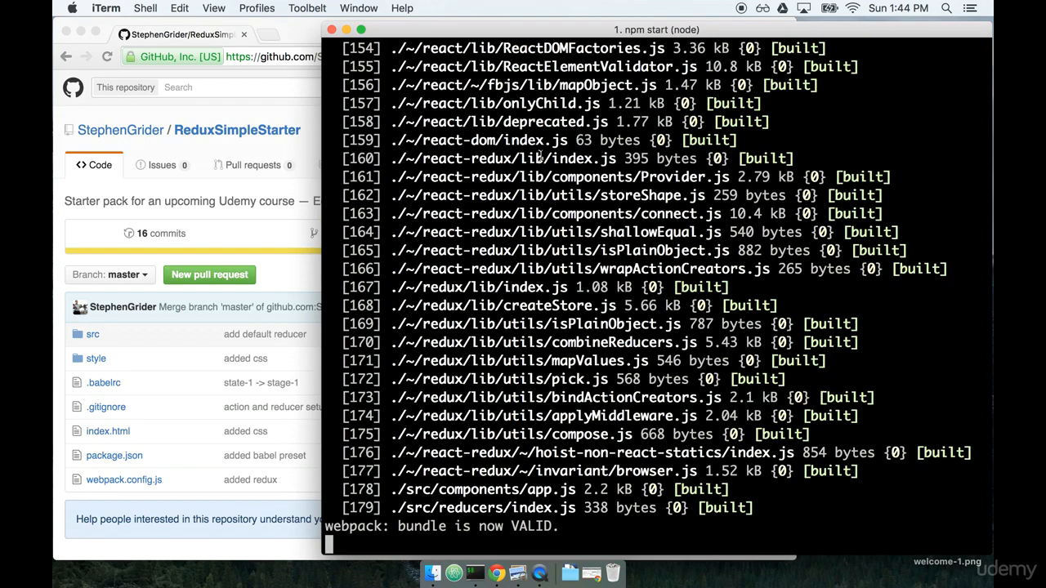
mouse_move(641, 237)
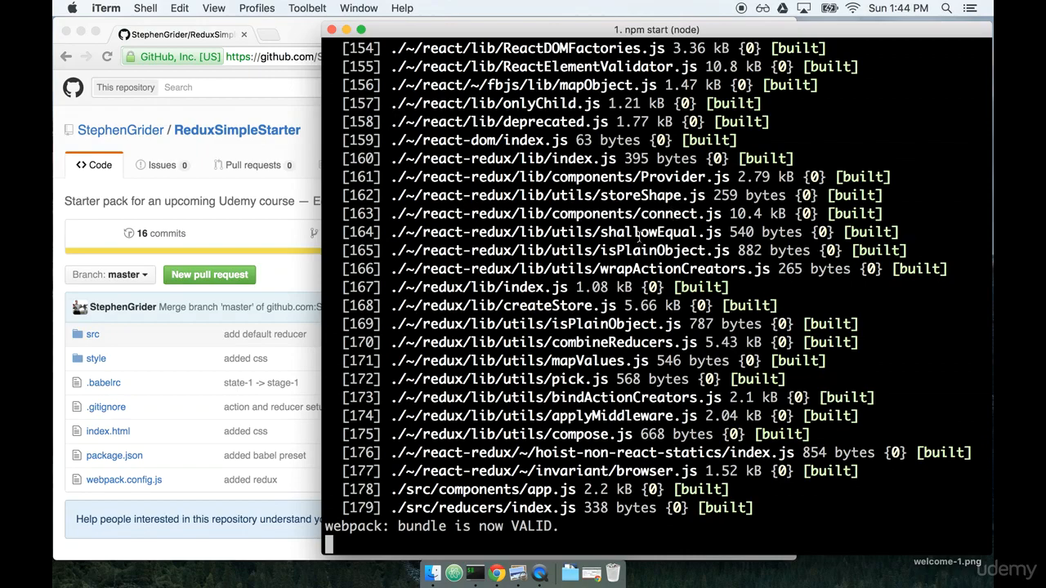
Scroll through the webpack build output to find the dev server URL, localhost:8080.
scroll("up", 3)
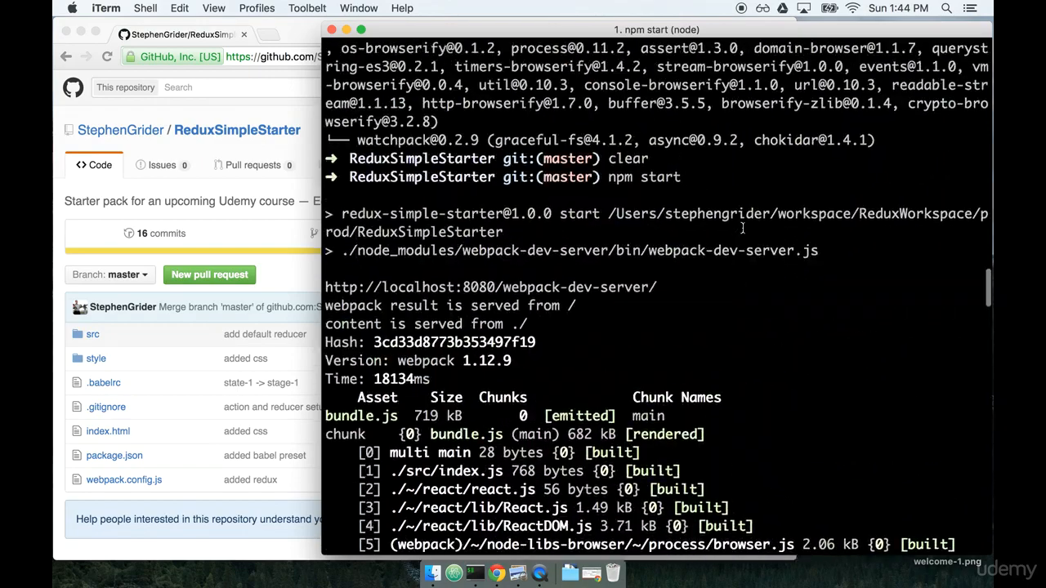
scroll("down", 3)
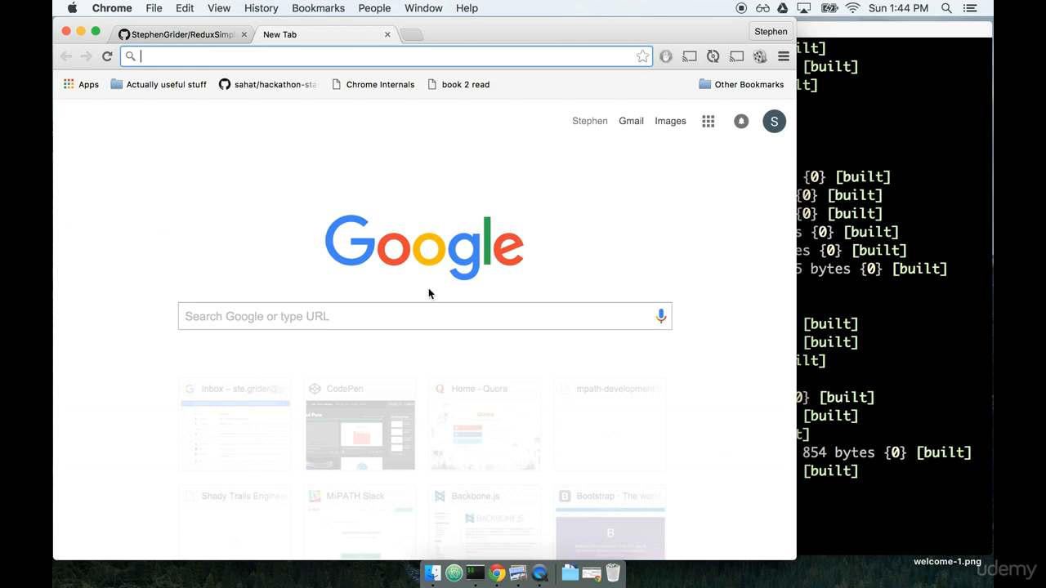
Enter the local dev server address in Chrome to load the 'React simple starter' page.
type("localhost:3000")
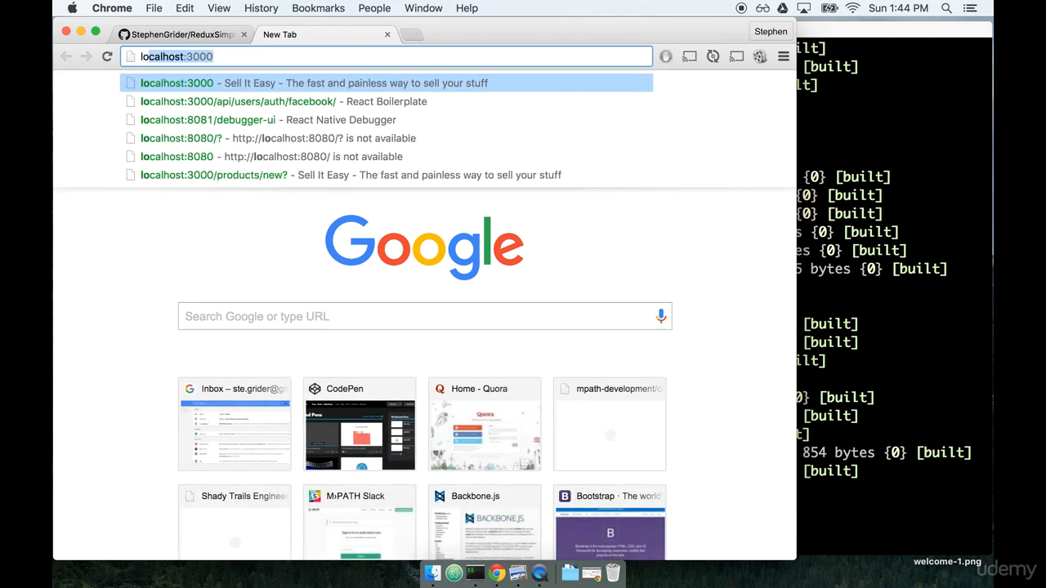
key("backspace")
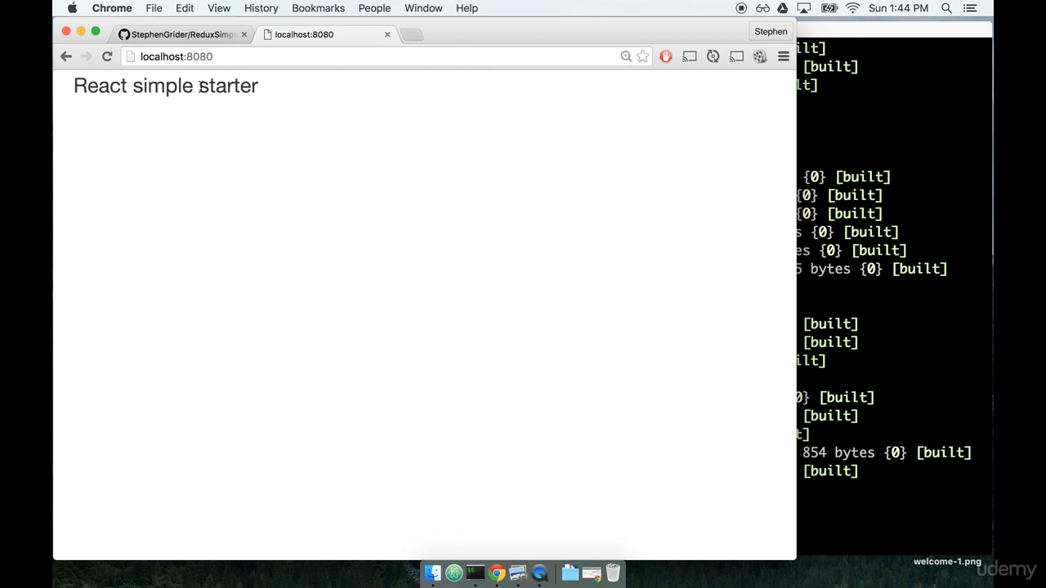
mouse_move(731, 241)
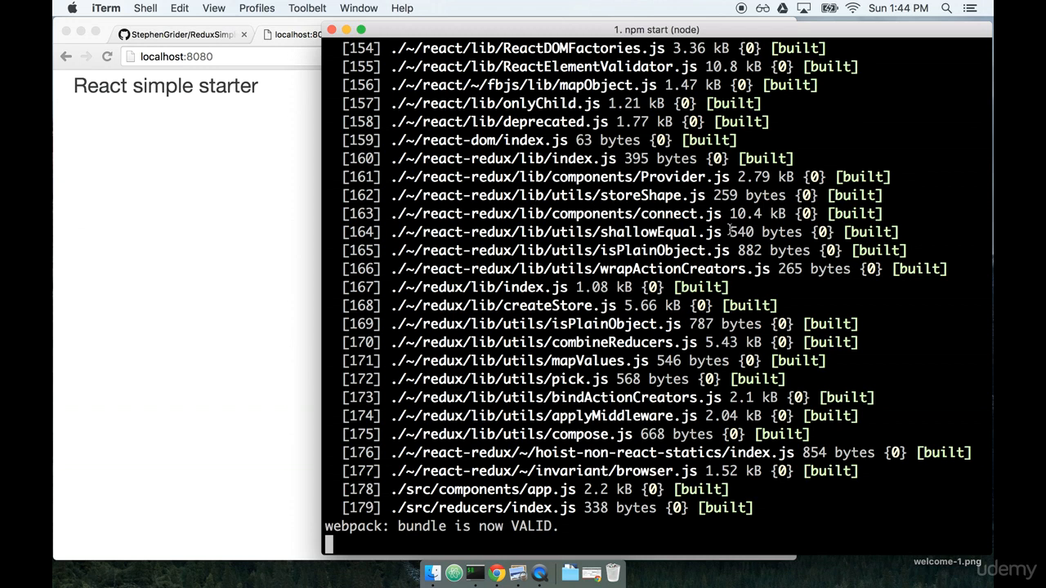
mouse_move(306, 154)
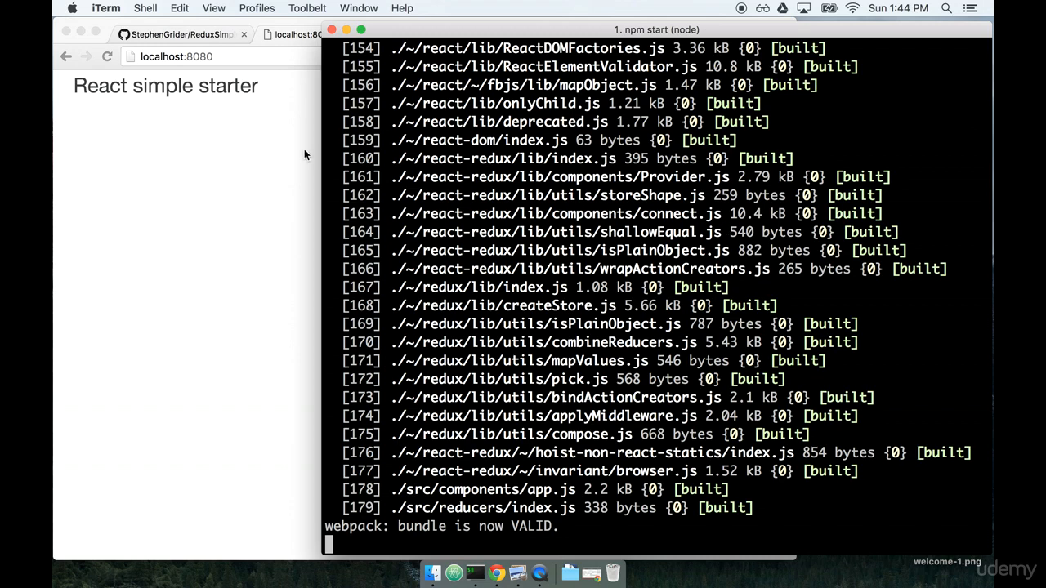